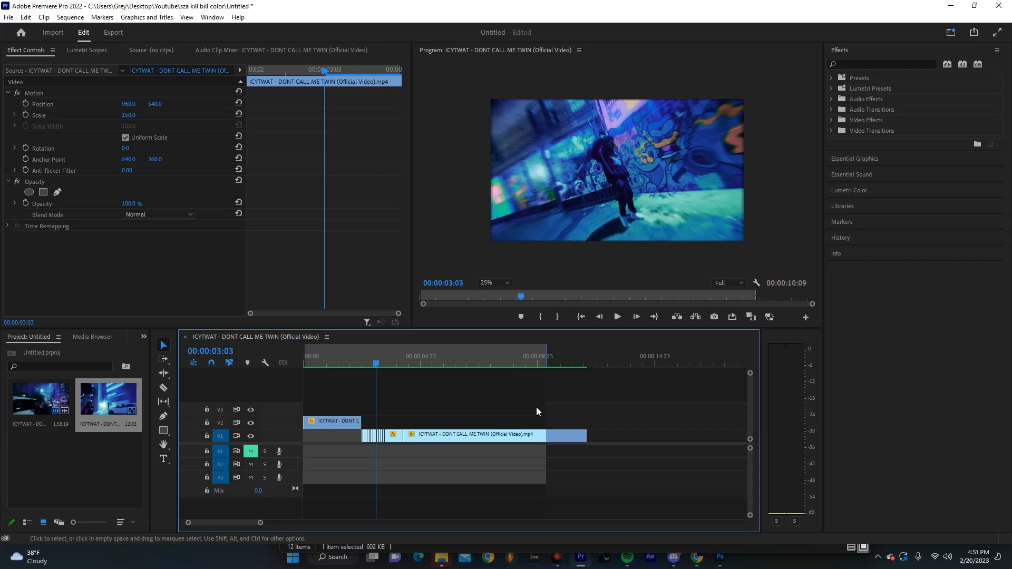
Park the playhead at 00:00:02:13, the first frame after the V2 clip ends.
left_click(307, 364)
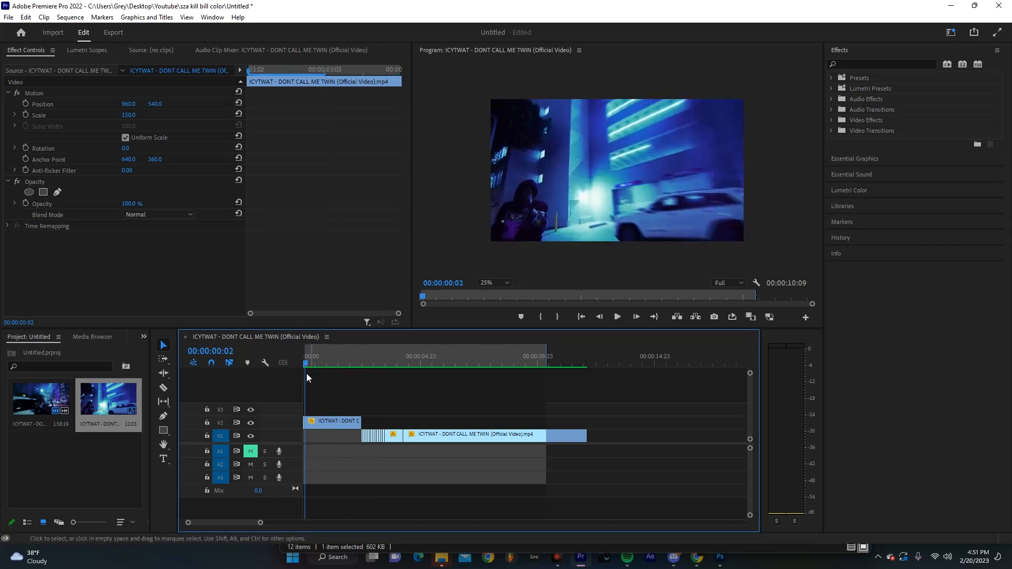
left_click(616, 316)
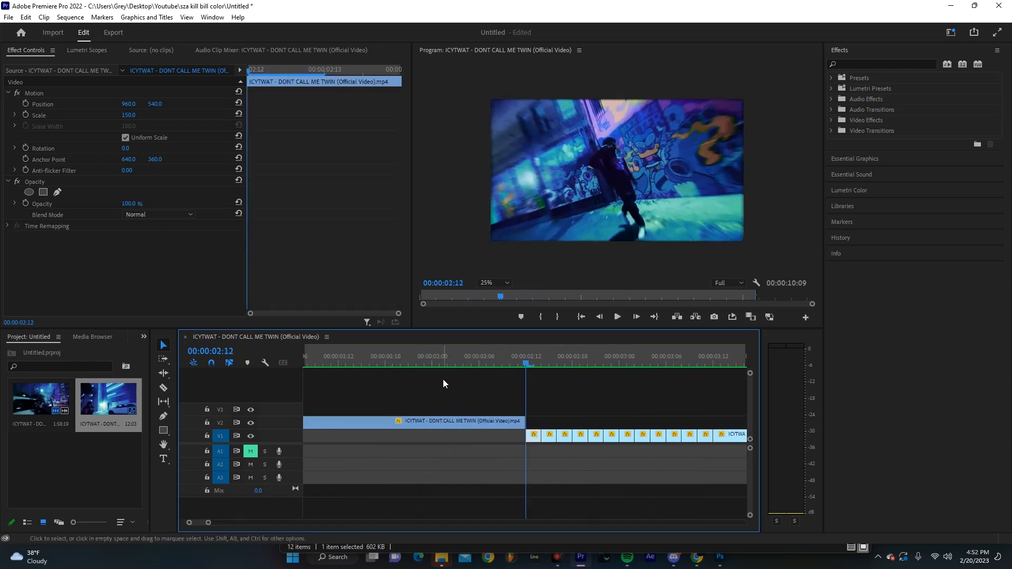
mouse_move(535, 420)
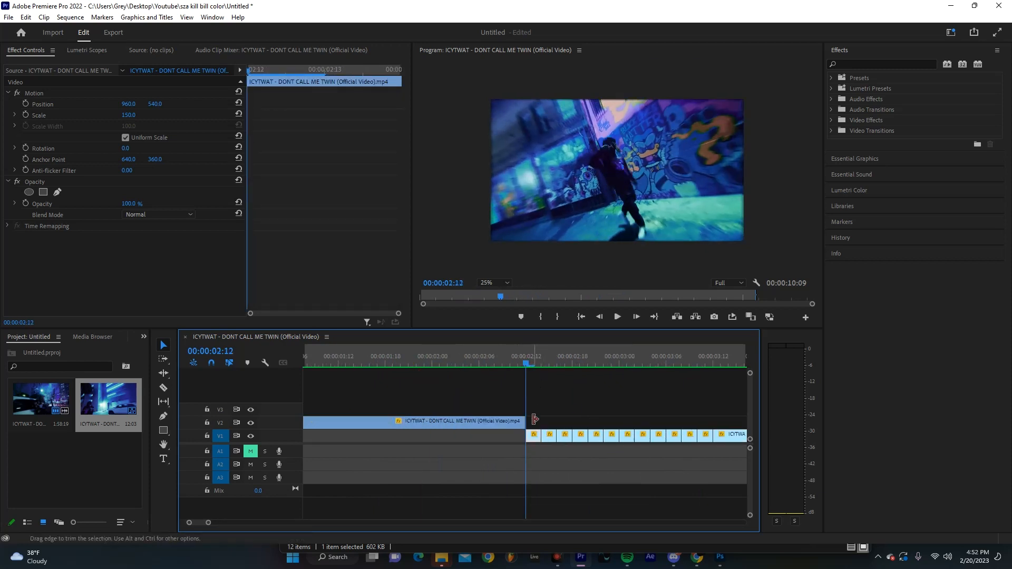
mouse_move(618, 328)
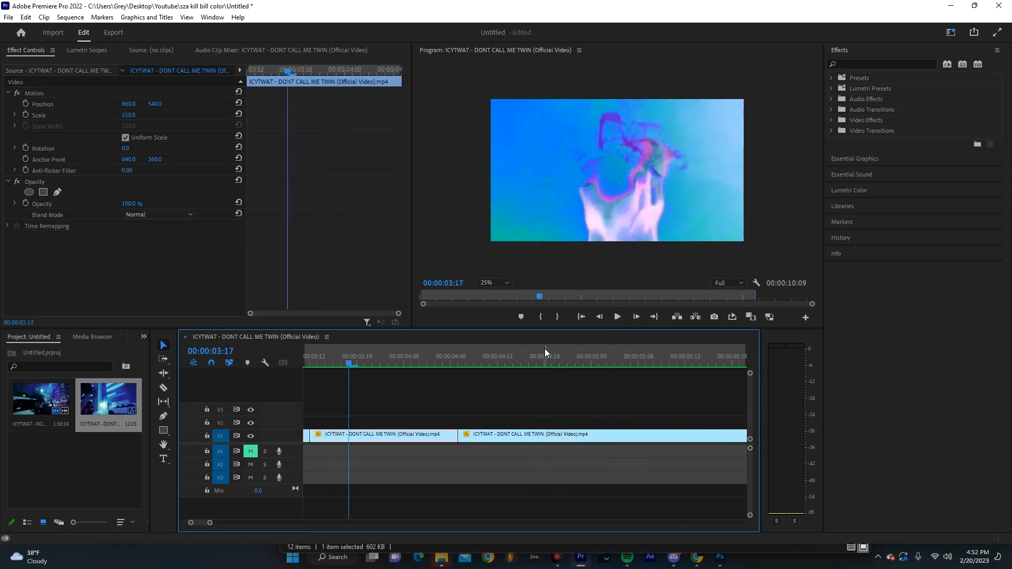
left_click(510, 365)
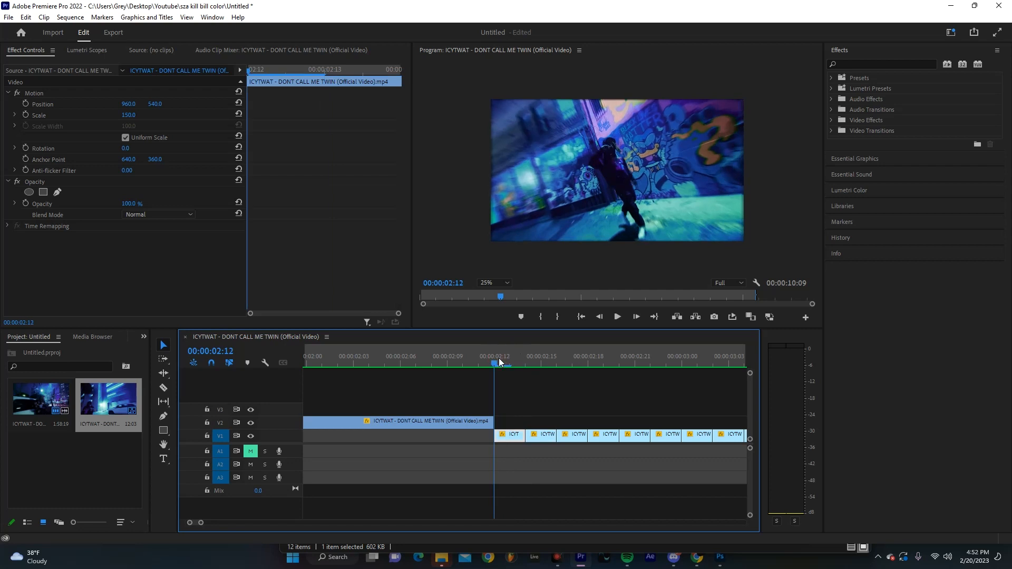
mouse_move(632, 337)
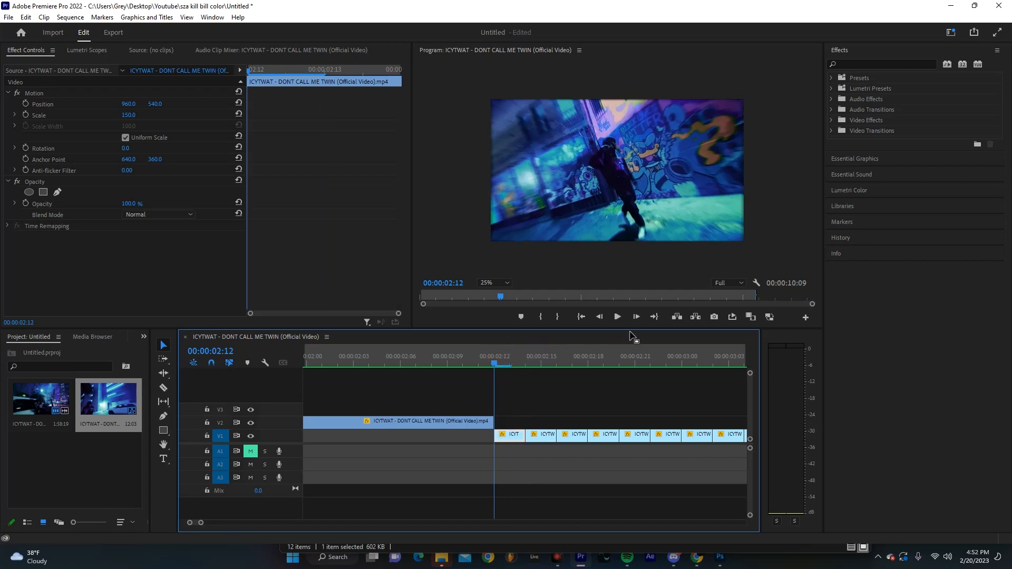
left_click(635, 317)
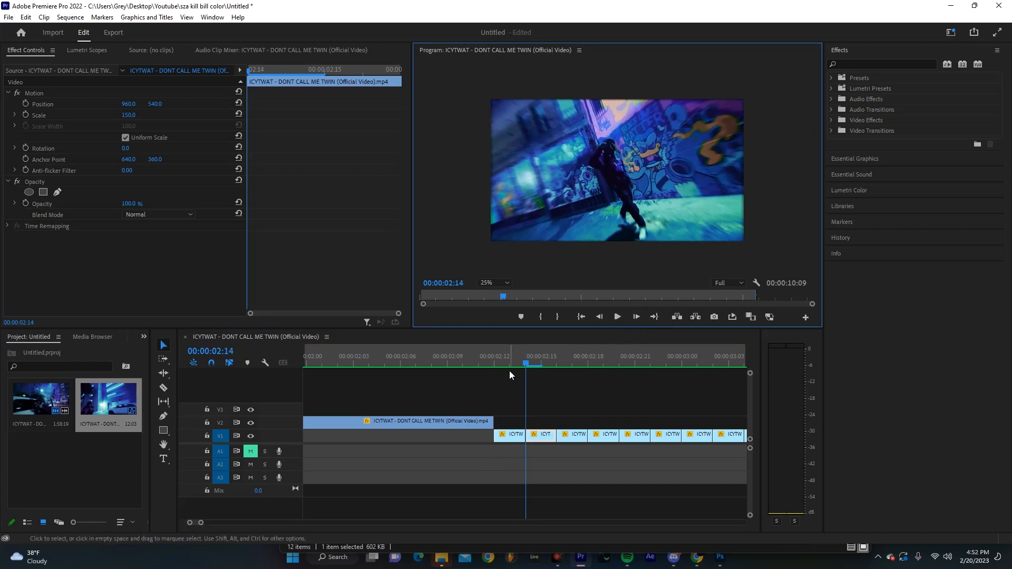
left_click(510, 363)
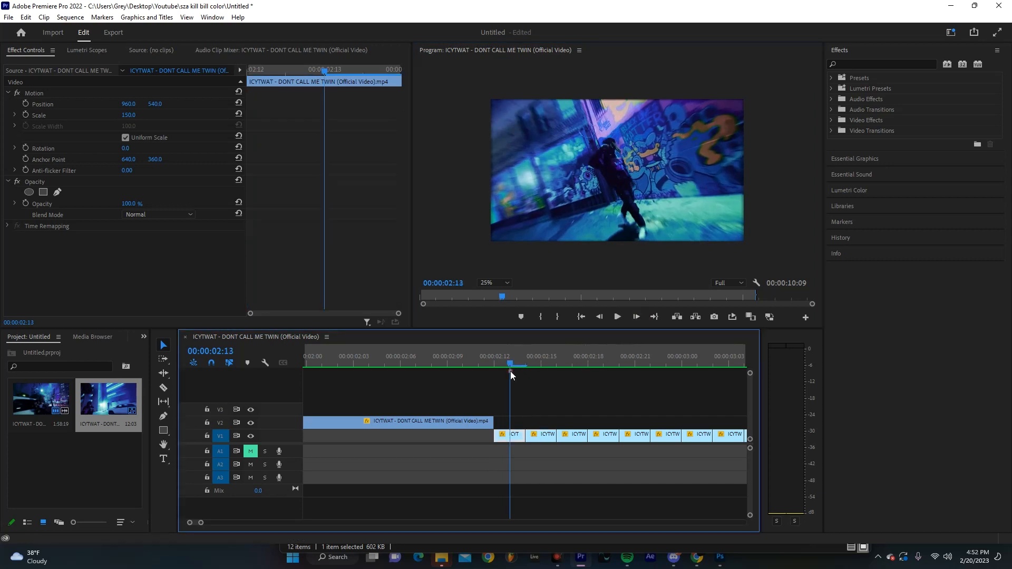
mouse_move(512, 425)
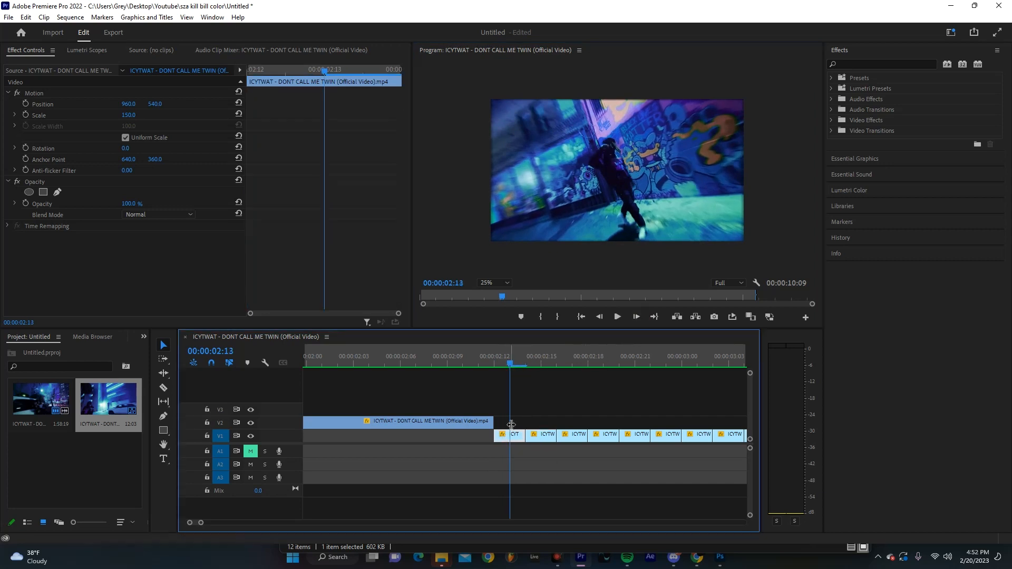
left_click(714, 317)
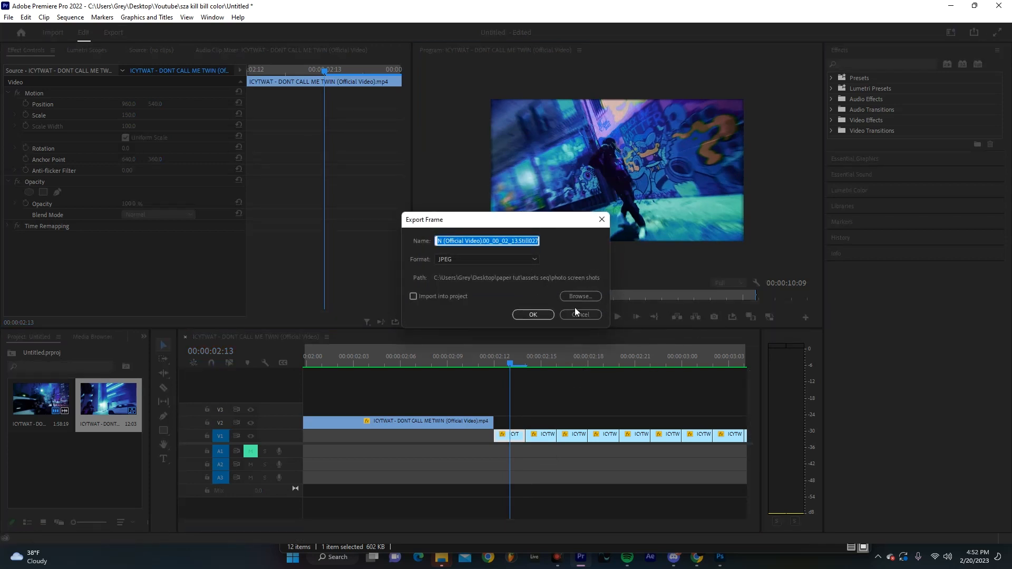
Name the exported JPEG frame still '1'.
type("1")
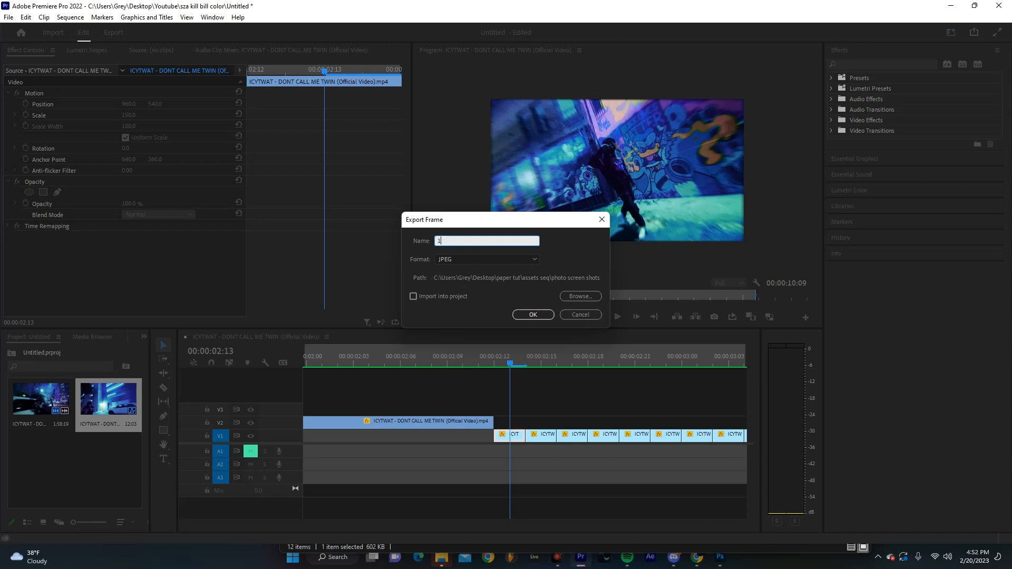
mouse_move(540, 300)
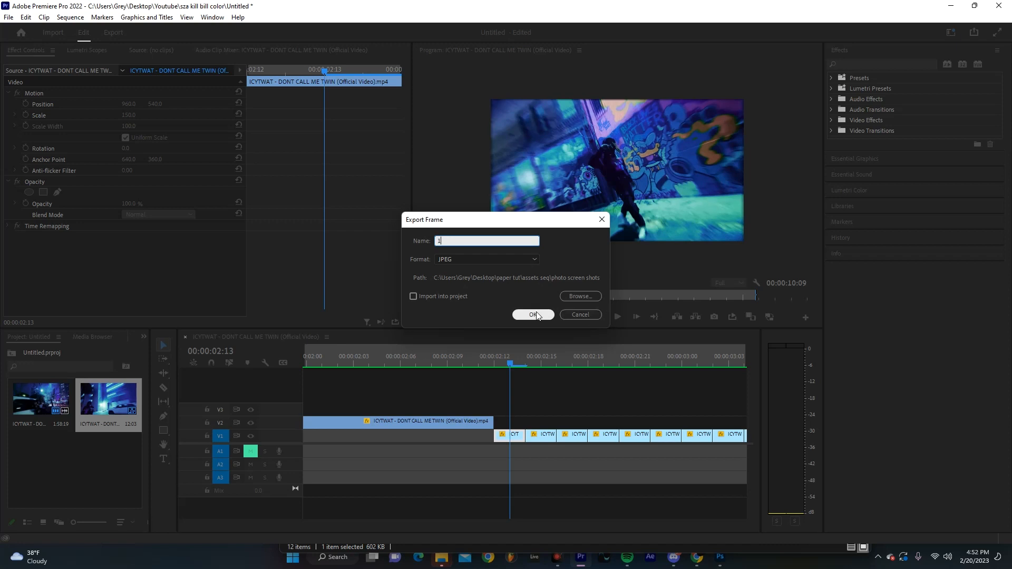
mouse_move(580, 315)
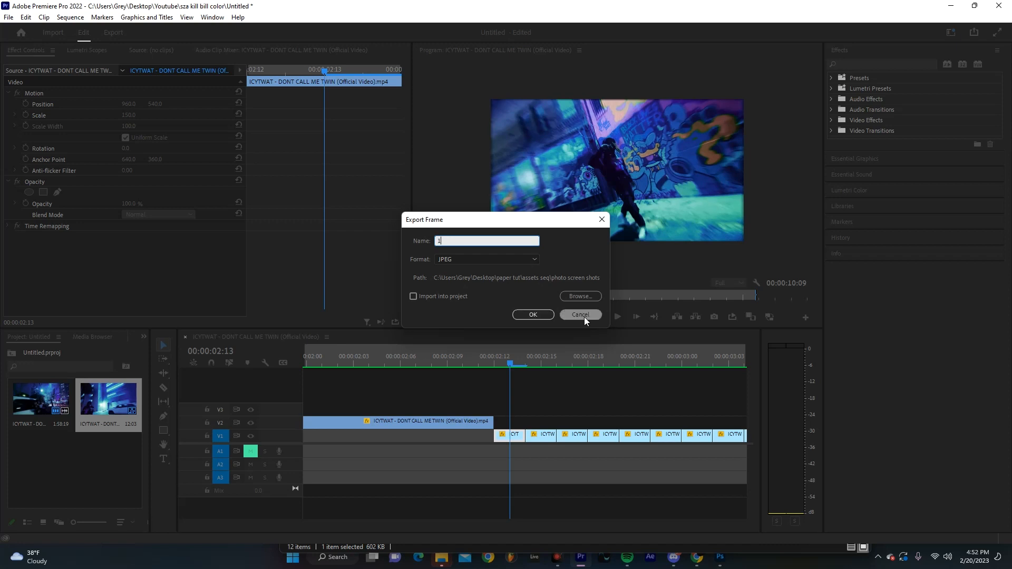
mouse_move(475, 316)
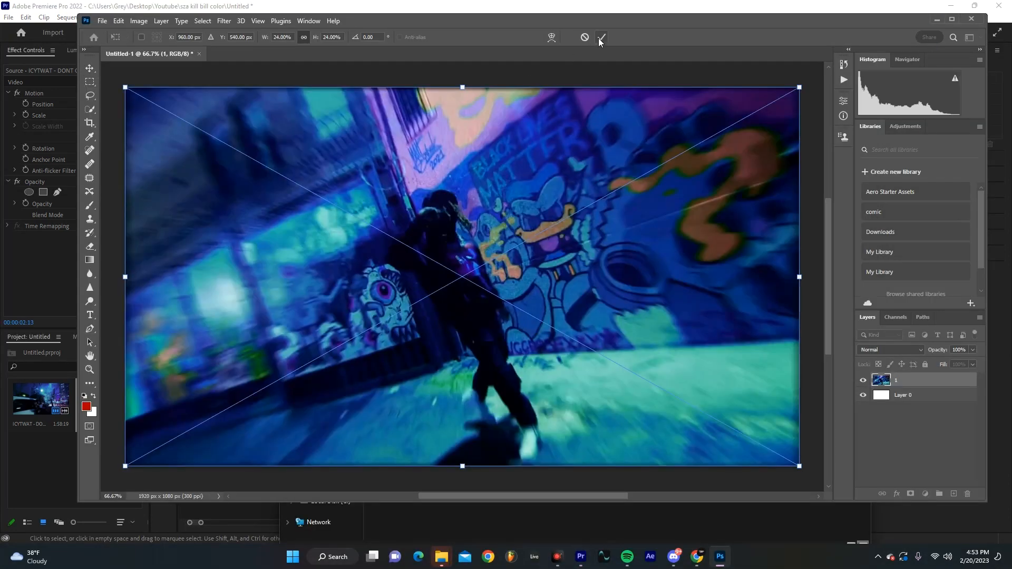
Commit the remaining placed frame stills as layers above Layer 0.
left_click(601, 37)
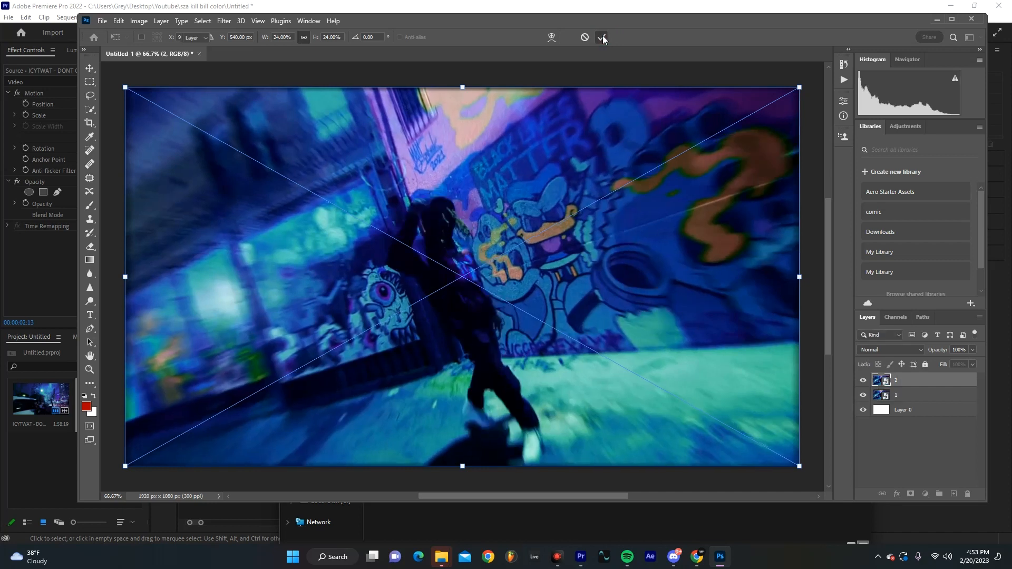
left_click(602, 37)
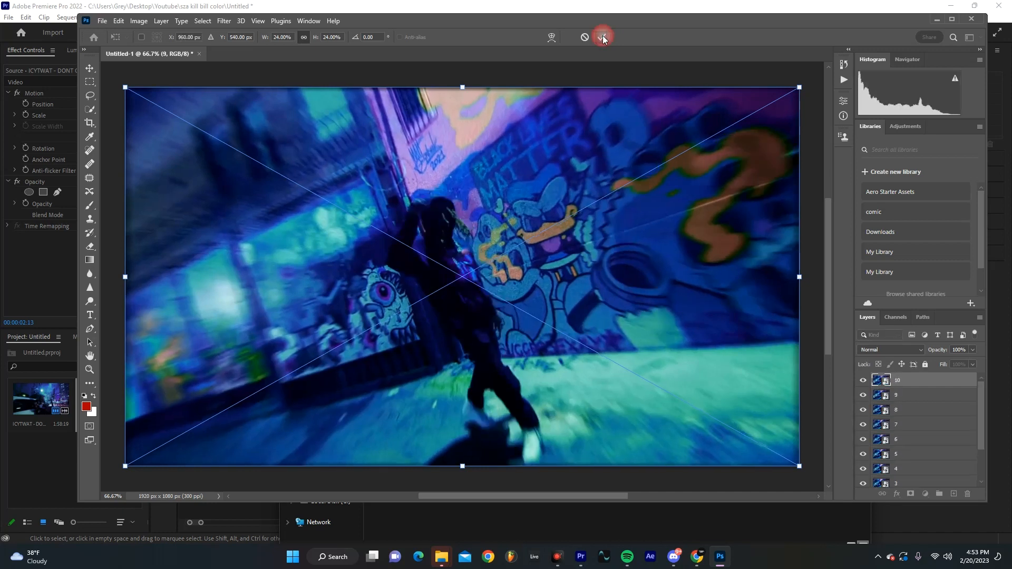
left_click(603, 37)
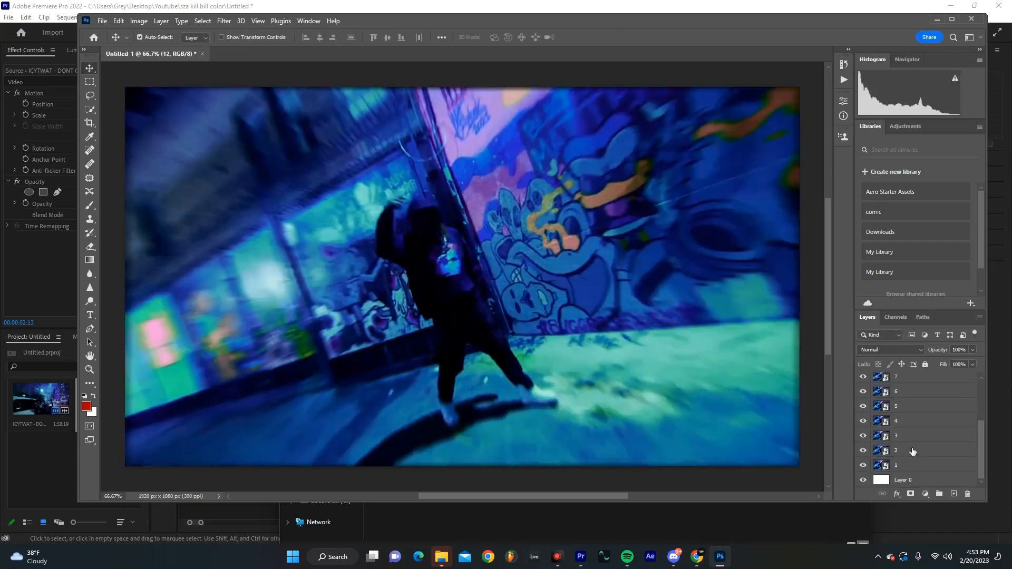
scroll("up", 3)
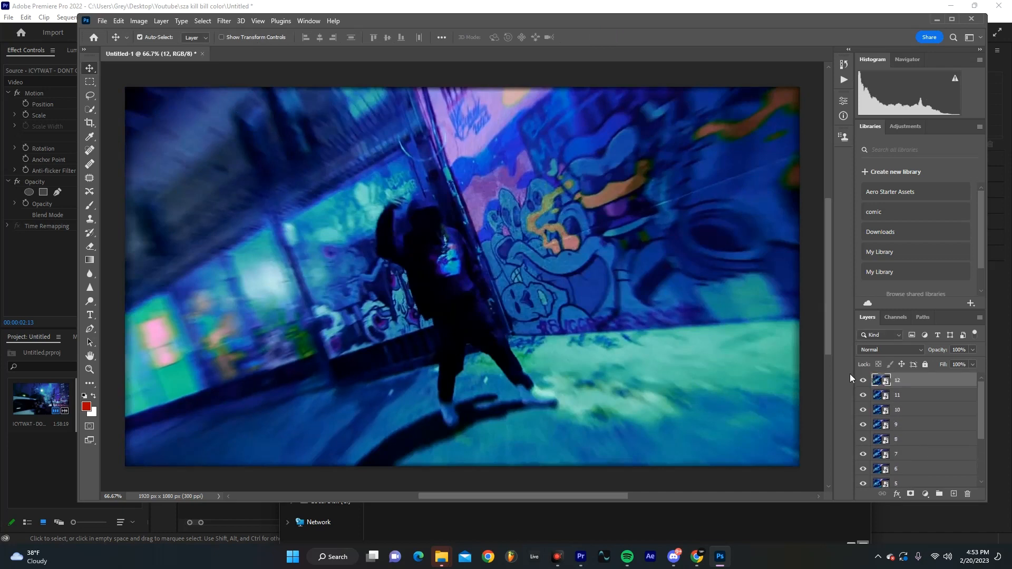
mouse_move(506, 486)
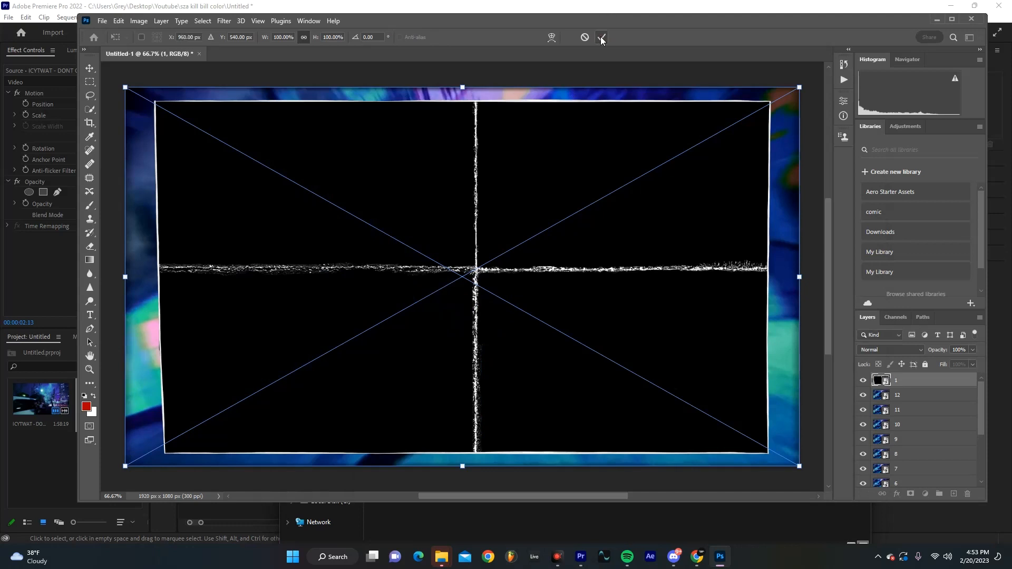
Commit the ripped-paper frame layer, then move the photo layer directly above it.
left_click(601, 36)
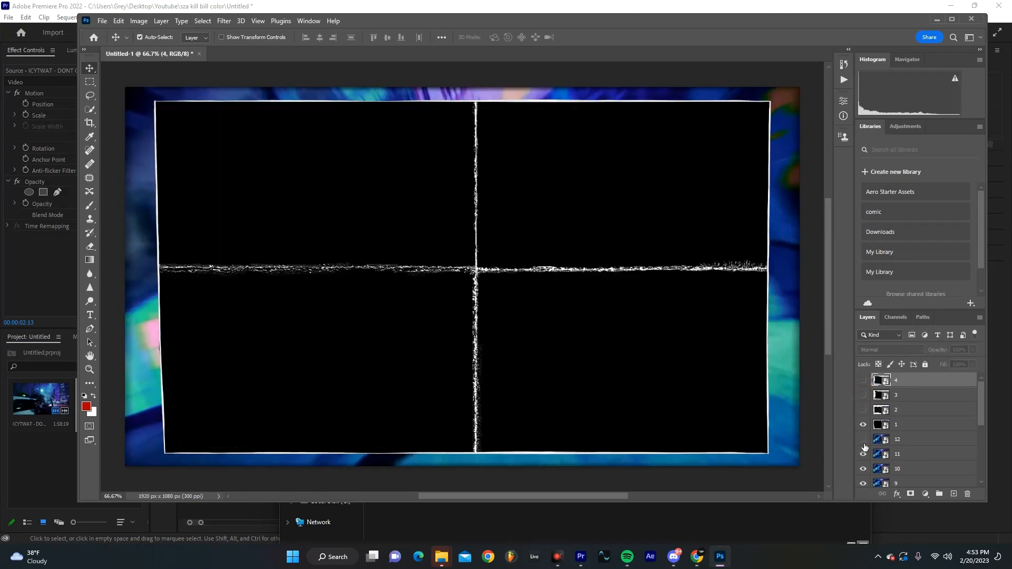
scroll("down", 3)
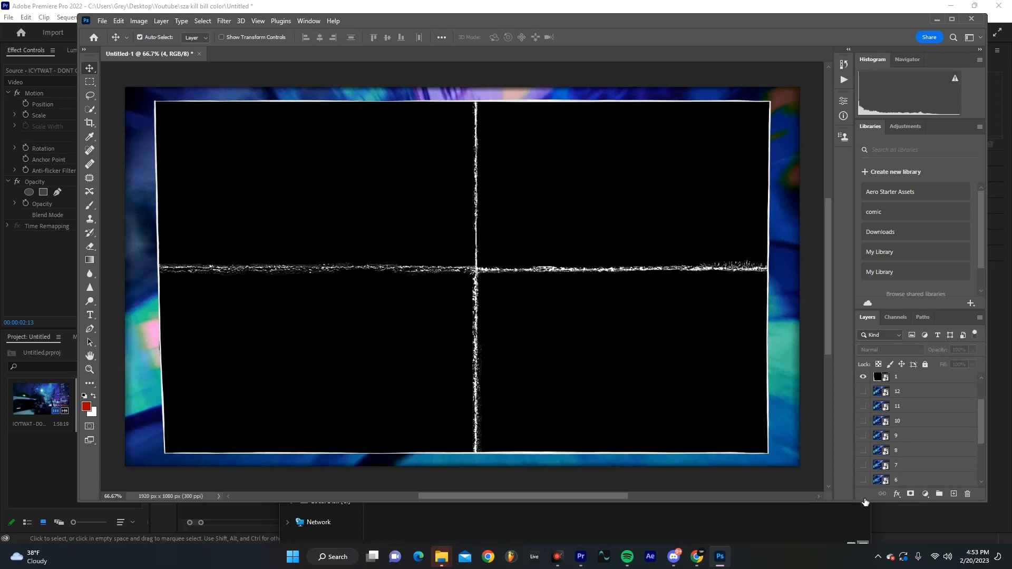
left_click(863, 377)
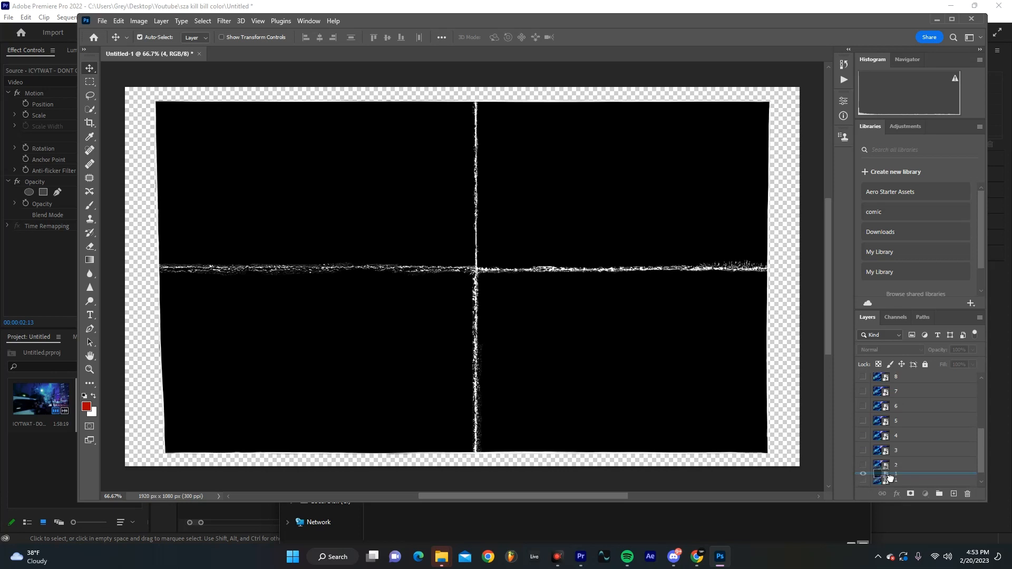
left_click(862, 450)
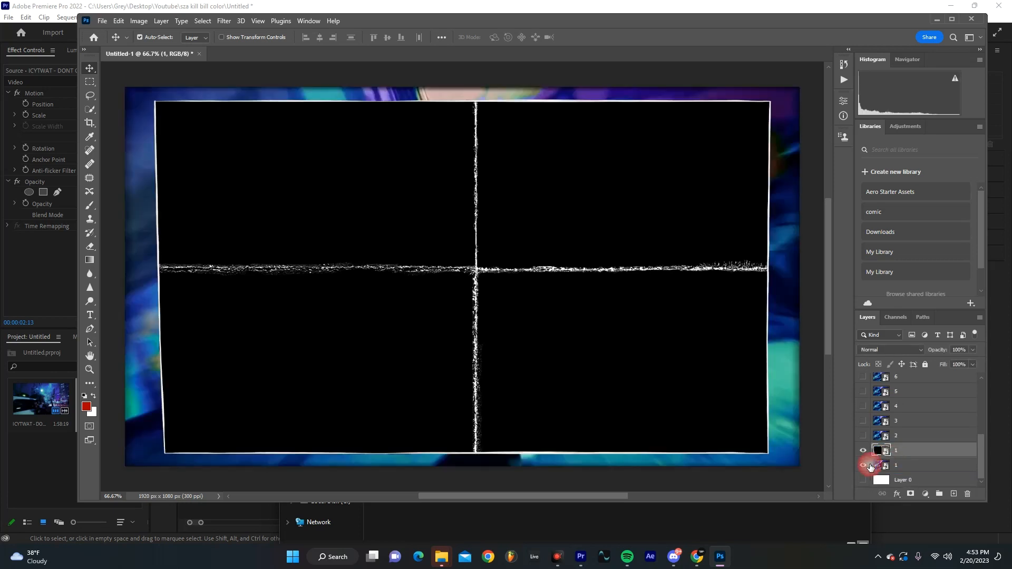
left_click(863, 465)
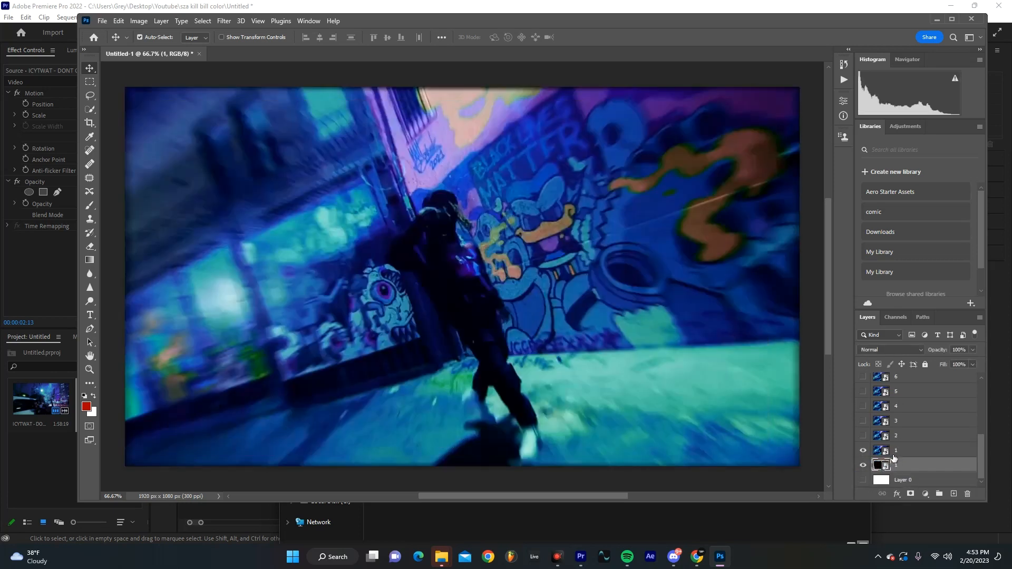
left_click(917, 450)
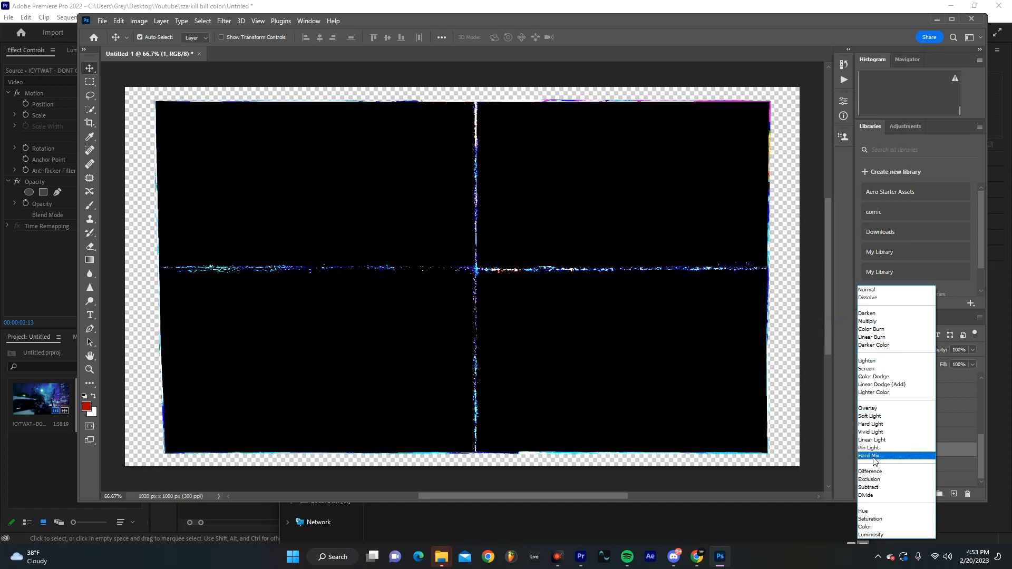
Apply the Lighten blend mode to photo layer 1, then select the paper frame layer.
left_click(875, 376)
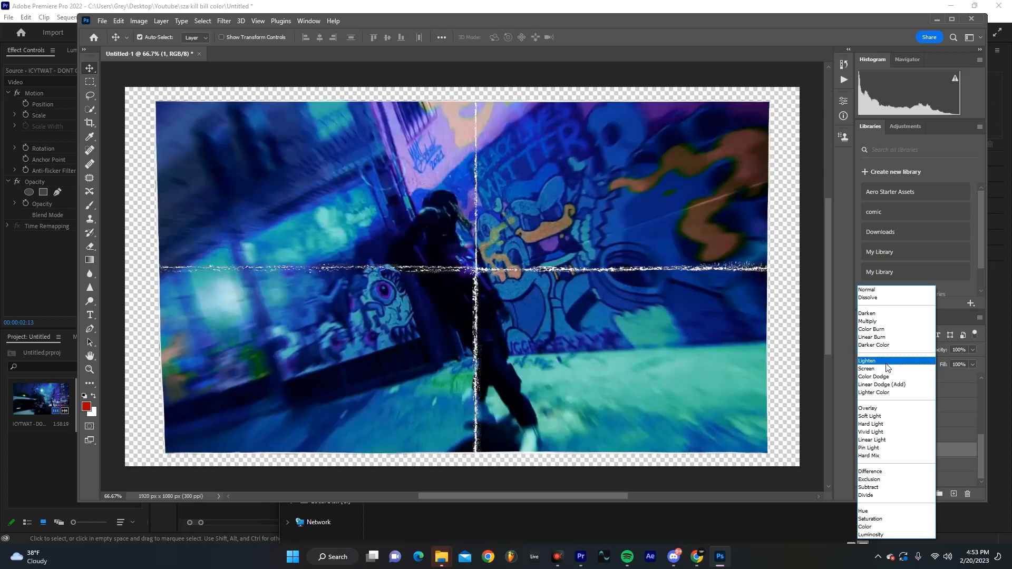
mouse_move(883, 368)
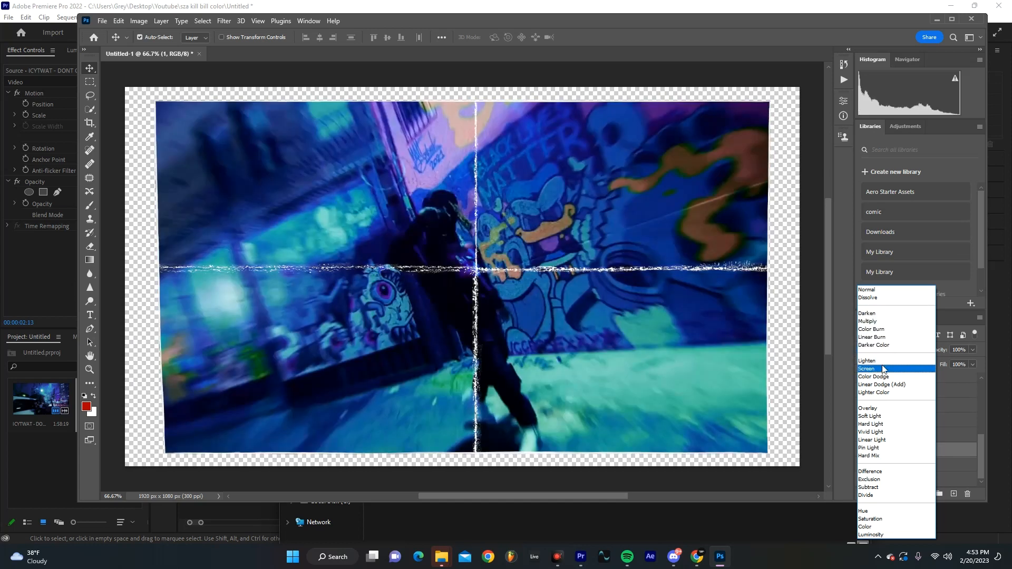
left_click(871, 432)
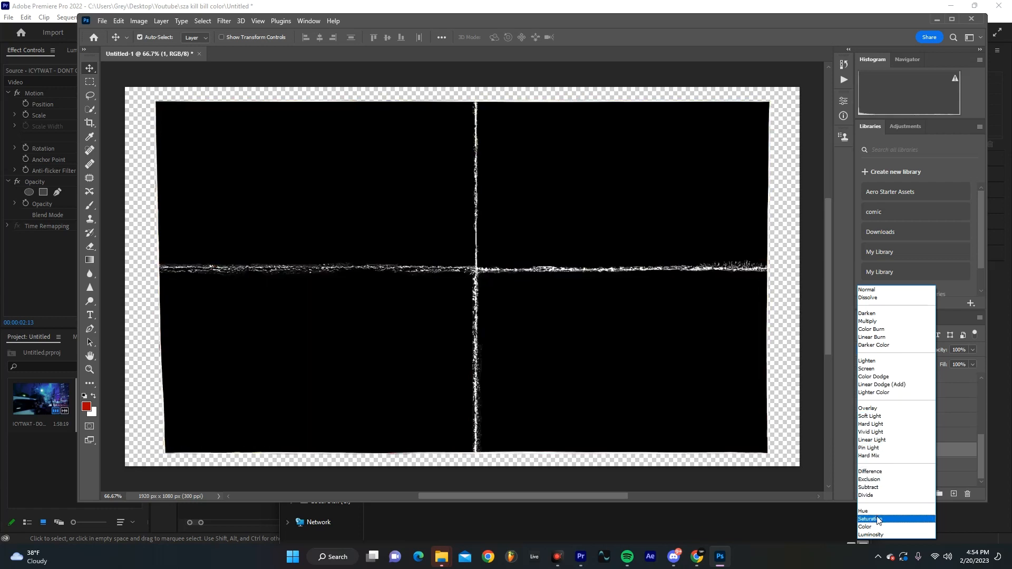
left_click(867, 360)
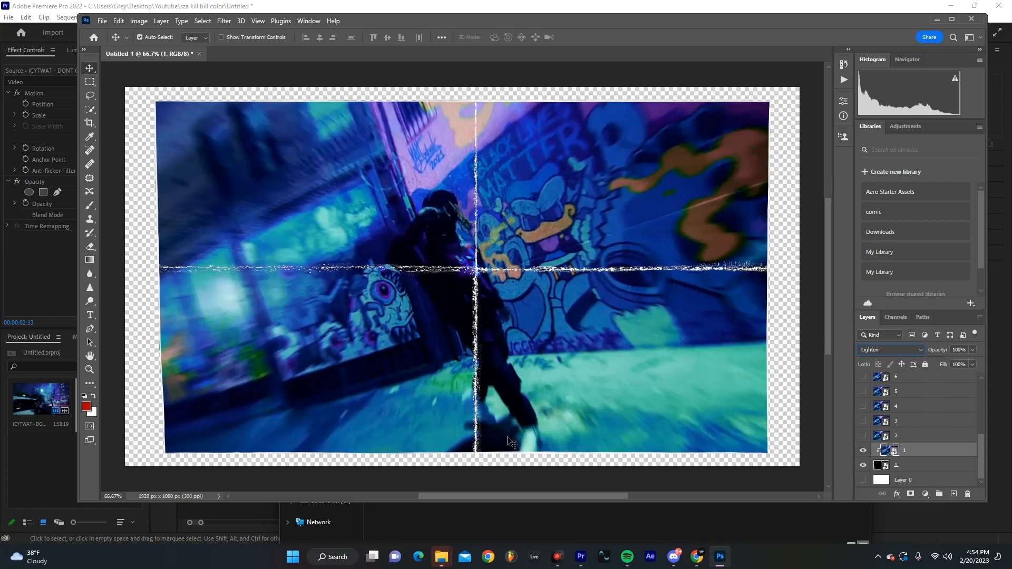
mouse_move(950, 462)
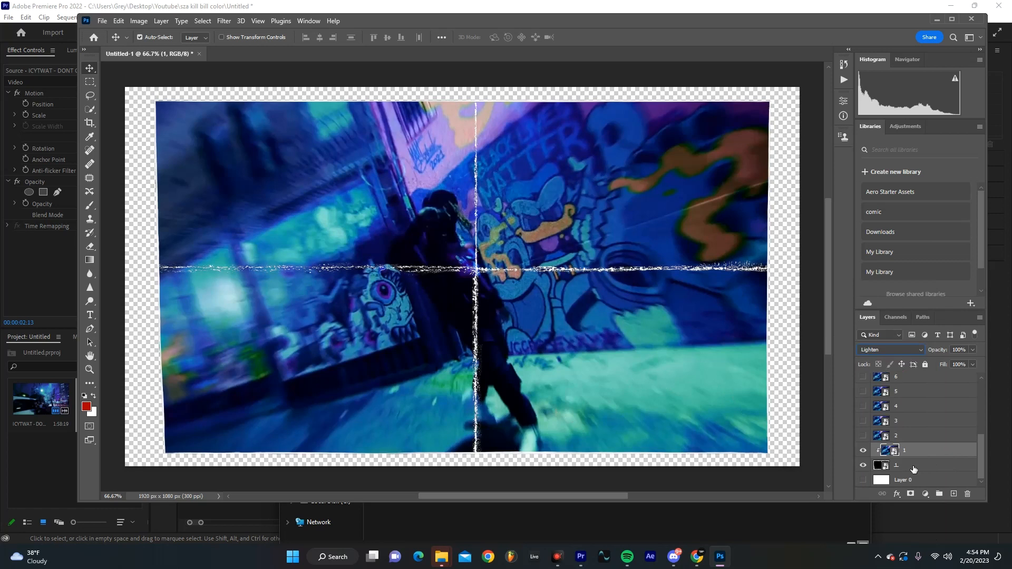
left_click(953, 494)
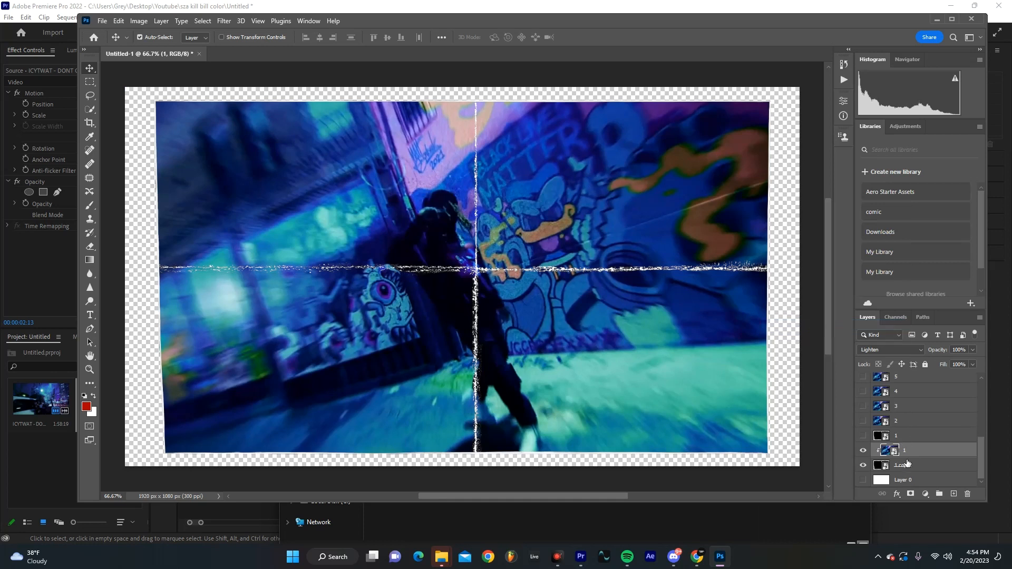
Merge photo layer 1 and its torn-paper frame into a single layer.
left_click(923, 466)
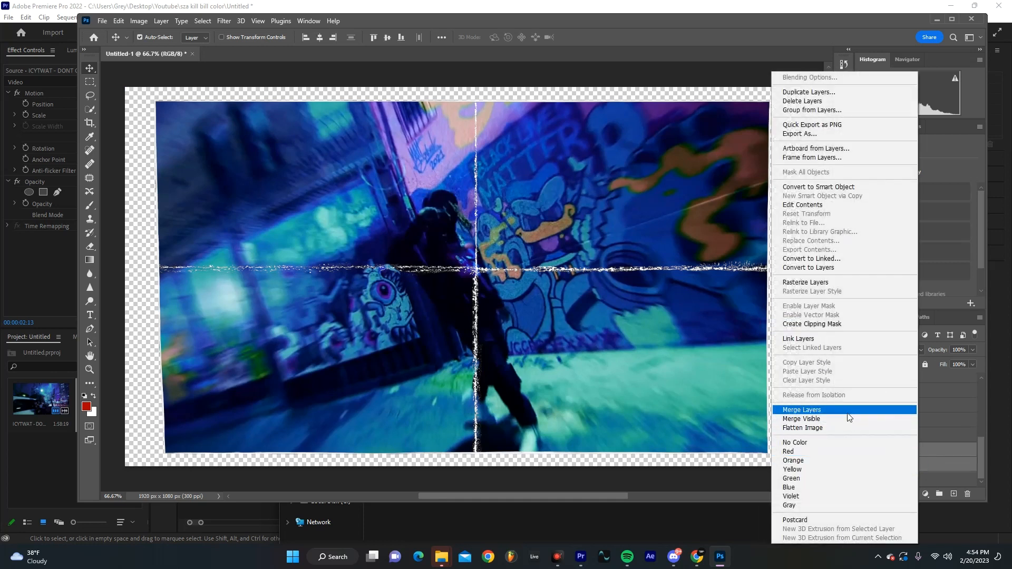
left_click(802, 409)
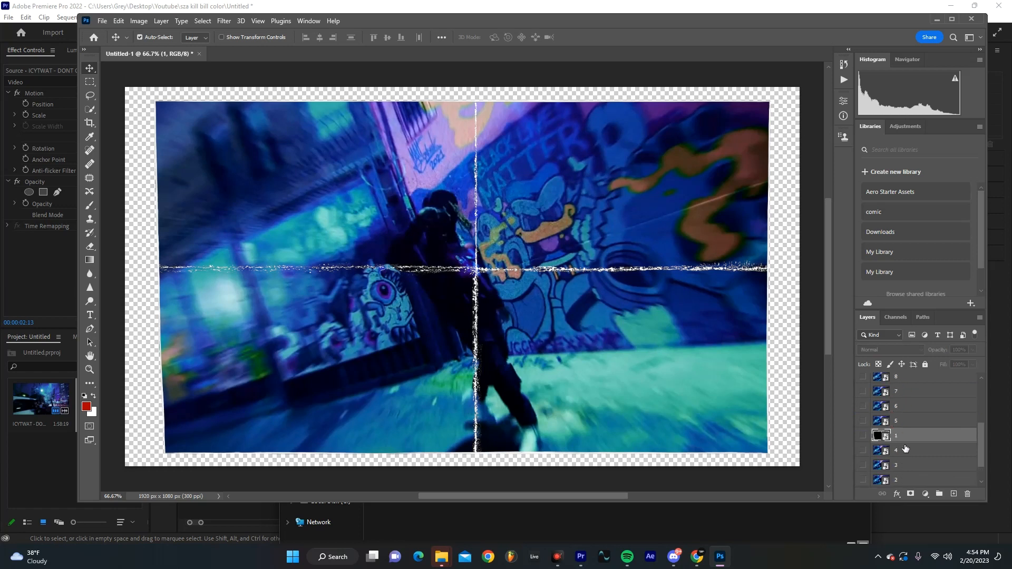
scroll("down", 3)
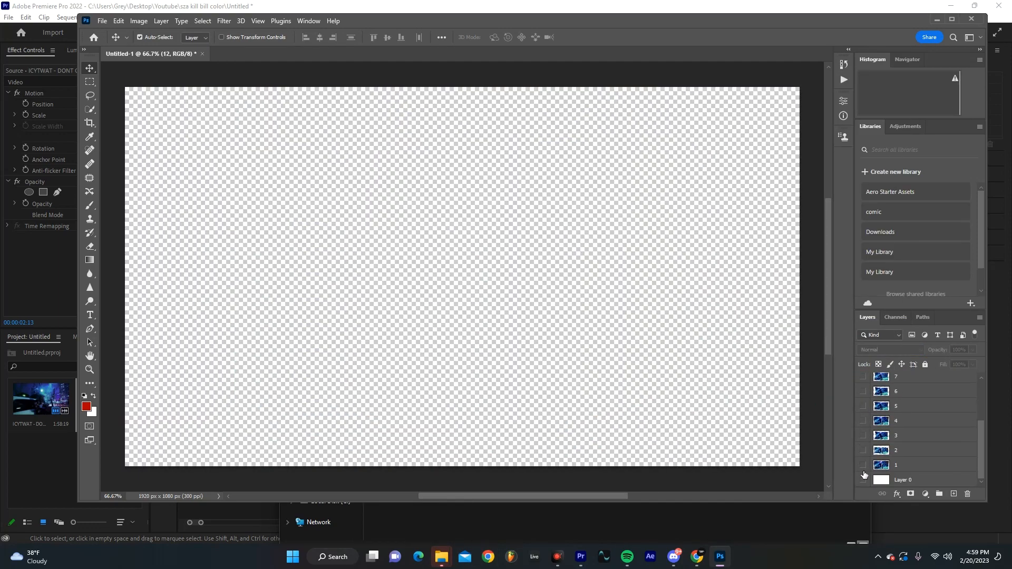
Turn visibility back on for all the framed still layers.
left_click(863, 465)
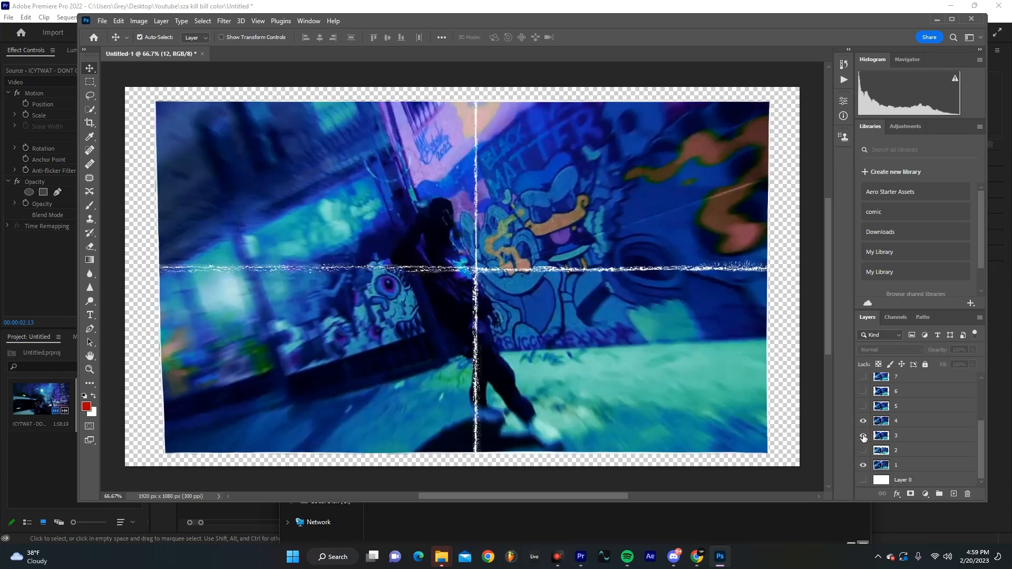
left_click(863, 406)
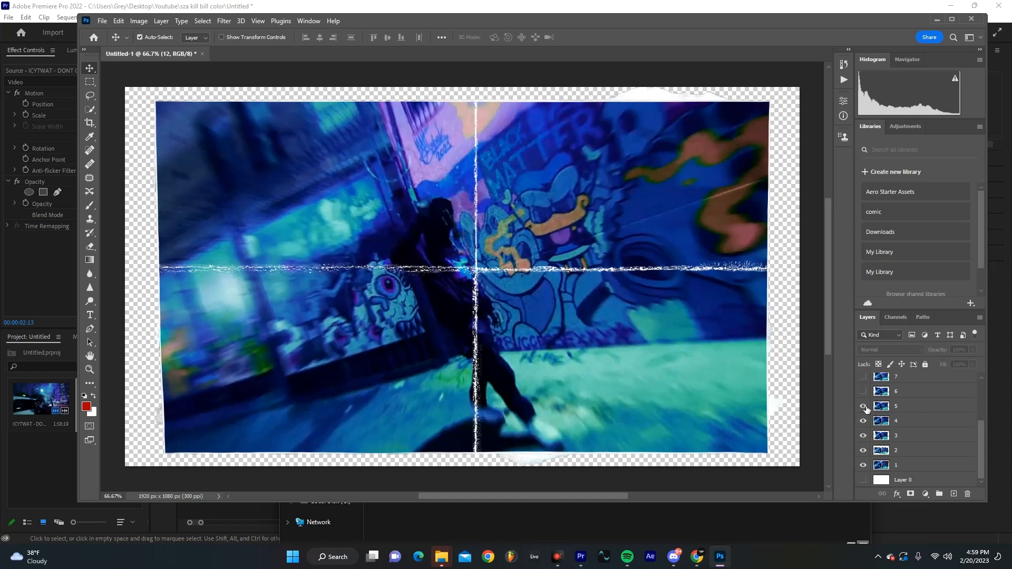
left_click(863, 408)
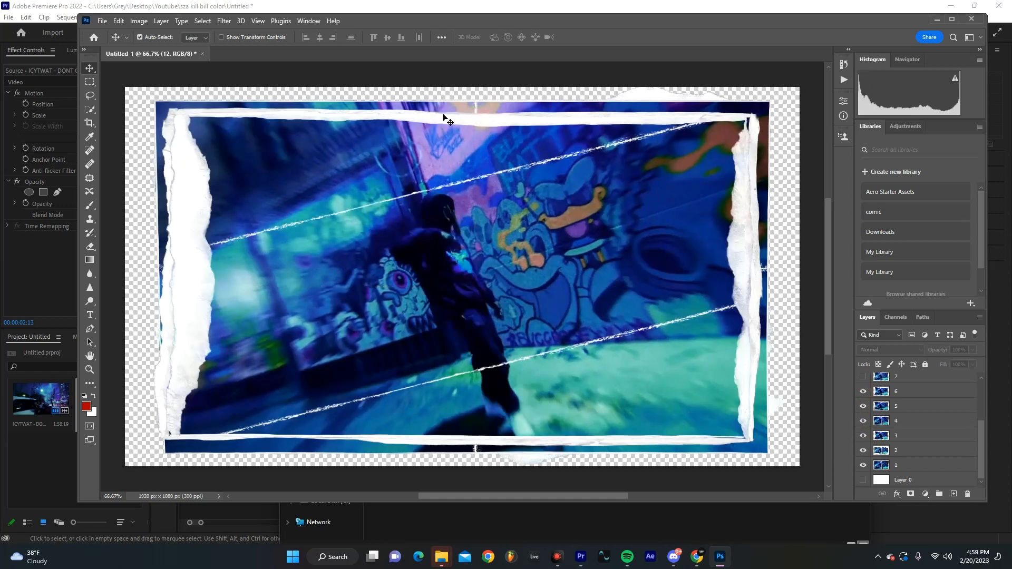
mouse_move(446, 138)
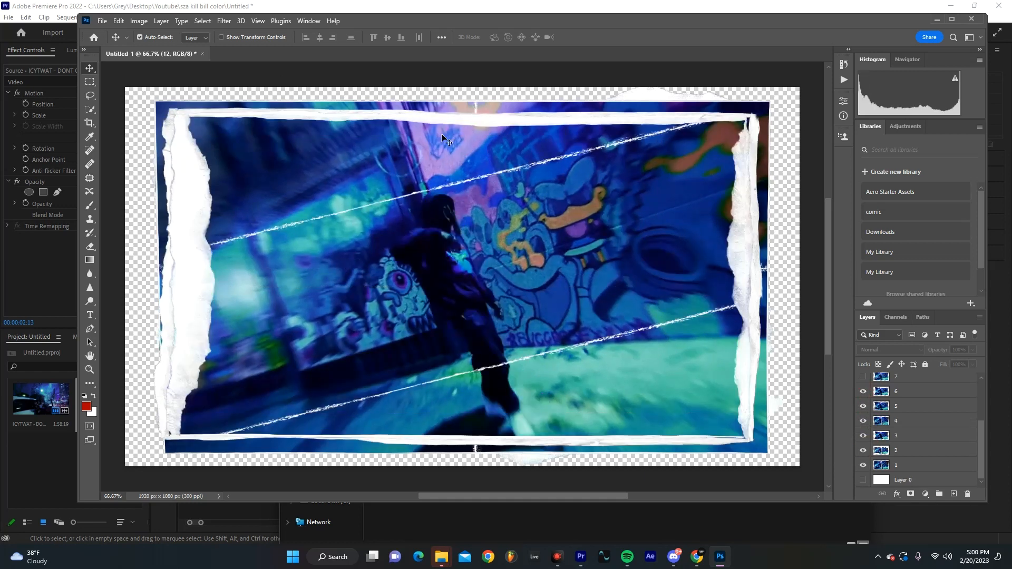
Save the file as PSD 'paper screen shots' and start importing it into Premiere.
key("ctrl+shift+s")
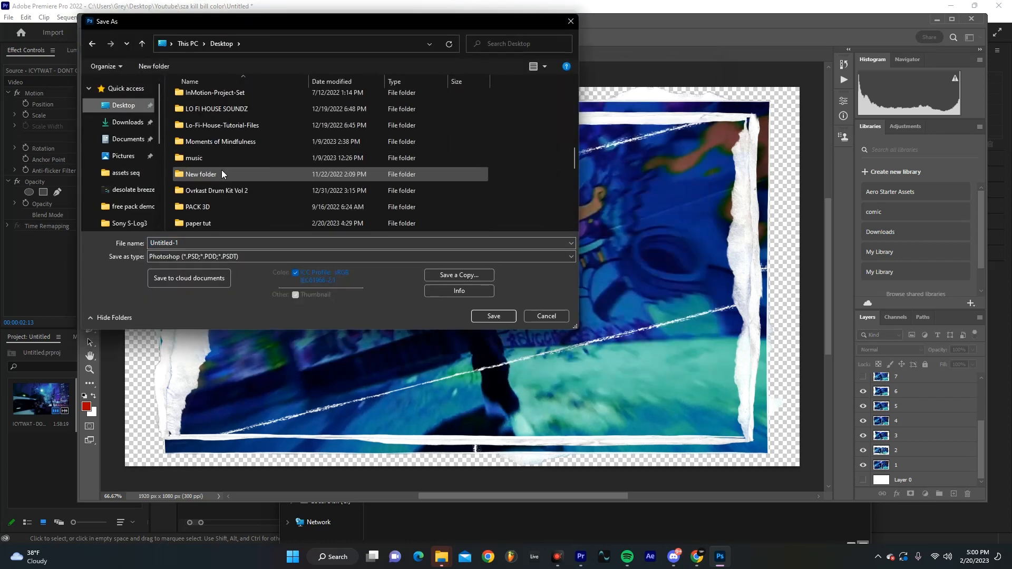
left_click(494, 316)
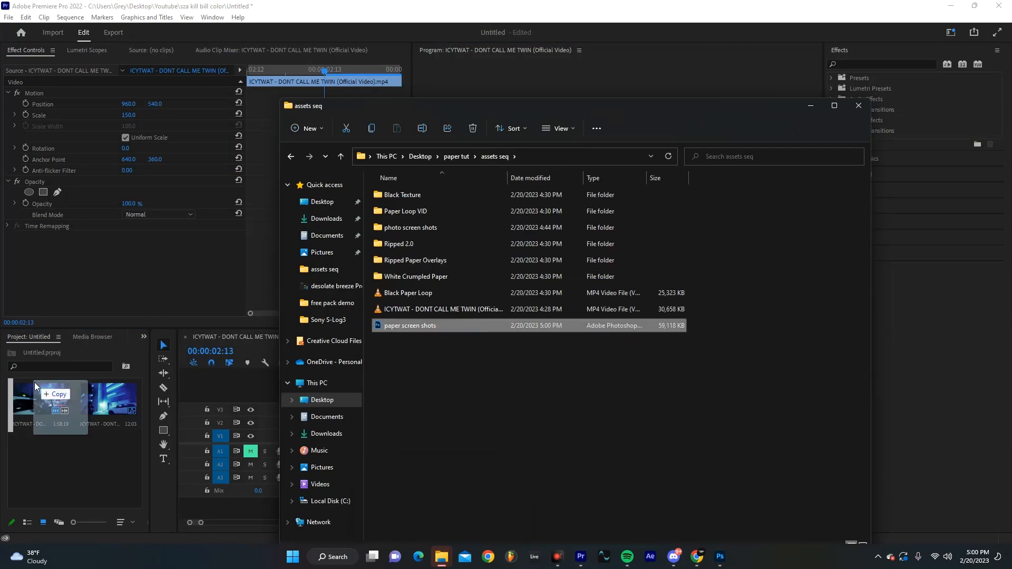
double_click(409, 326)
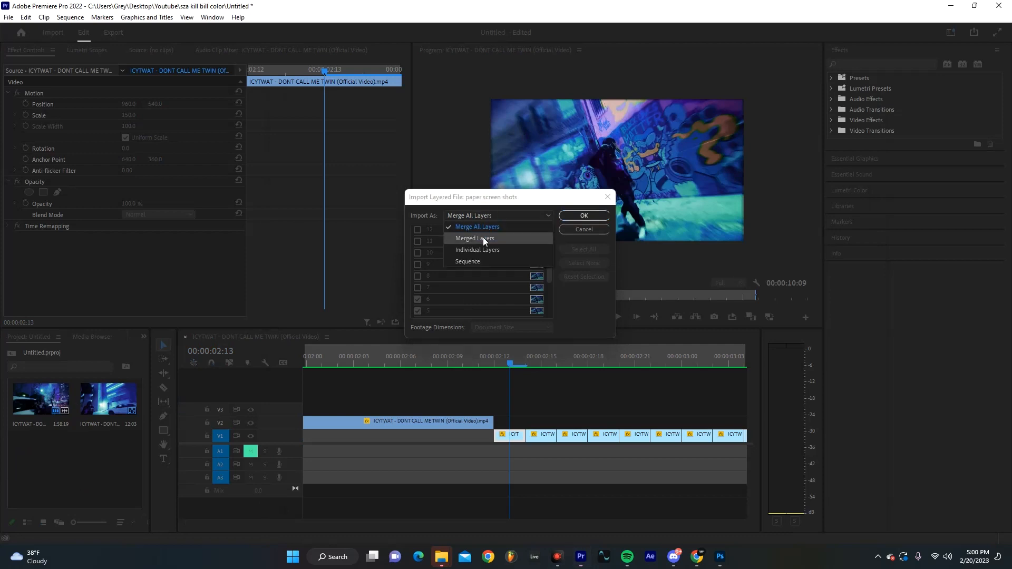
Import 'paper screen shots' as Individual Layers with all layers selected.
left_click(477, 250)
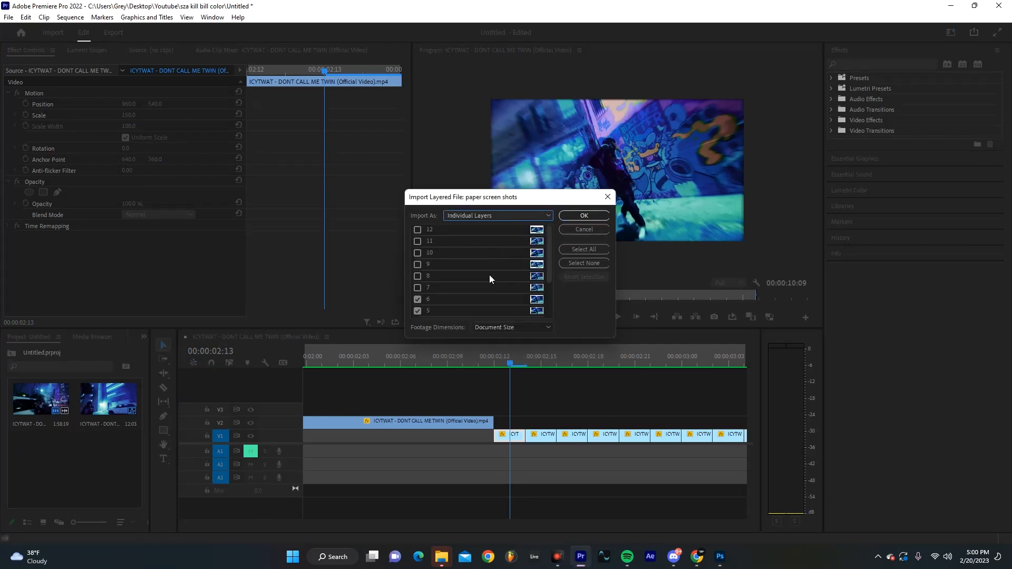
left_click(582, 250)
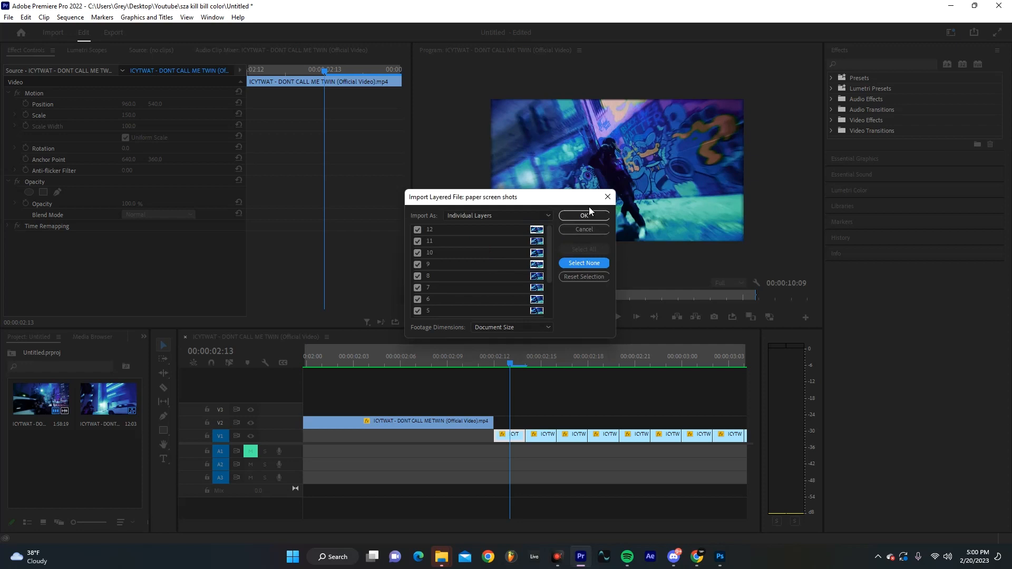
left_click(582, 216)
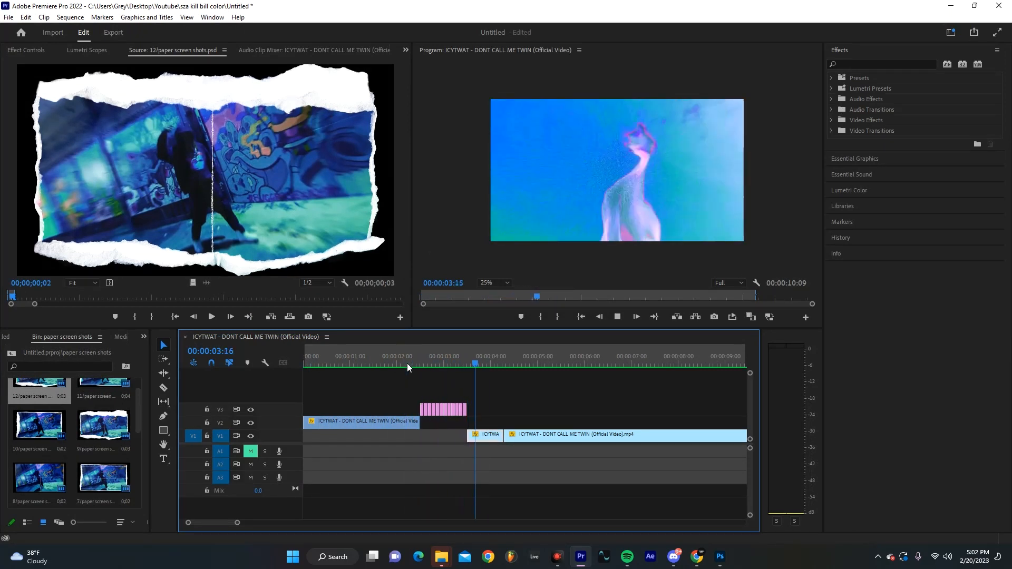
Preview the torn-paper still at 00:00:02:15 over the cut.
left_click(426, 363)
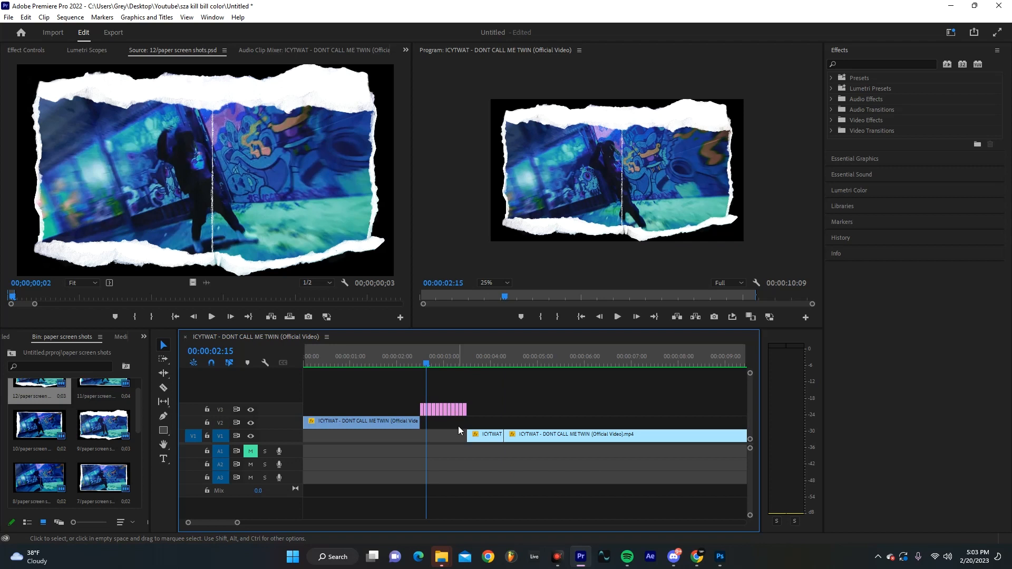